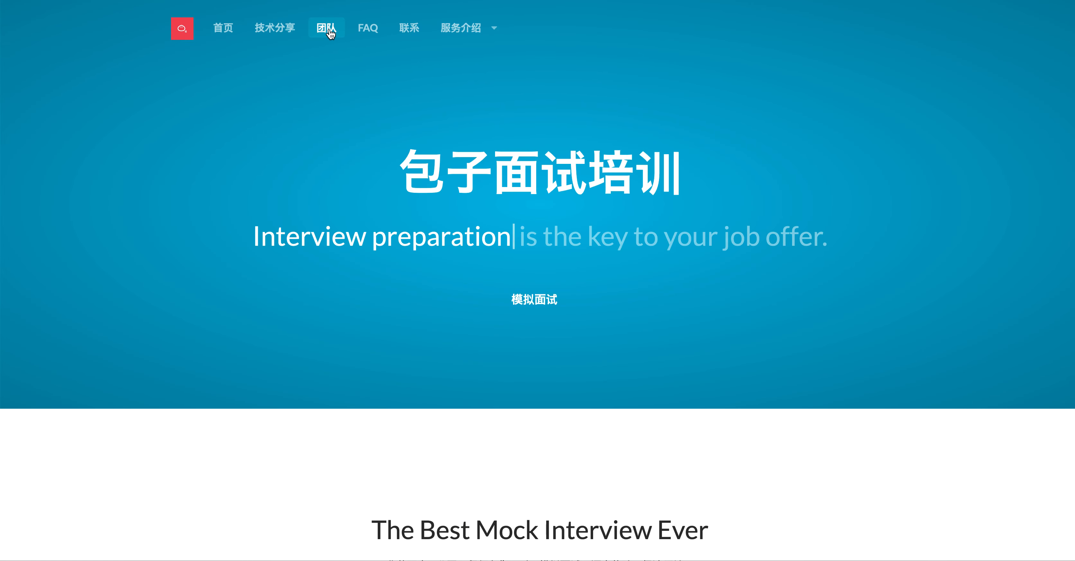
Show the international team tab on the Baozi Training team page
{"action": "left_click", "coordinate": [326, 28]}
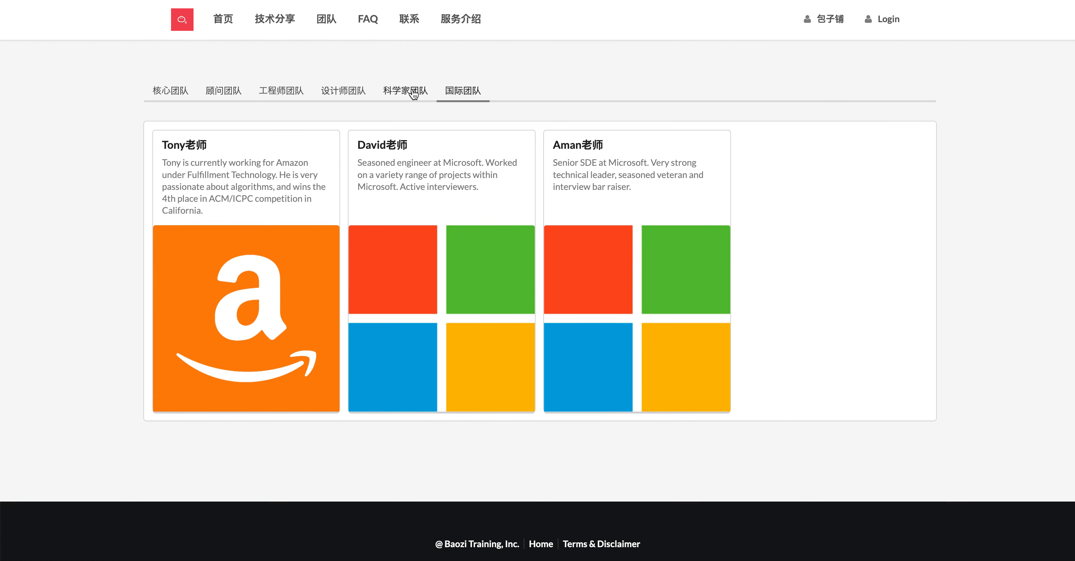
{"action": "left_click", "coordinate": [344, 90]}
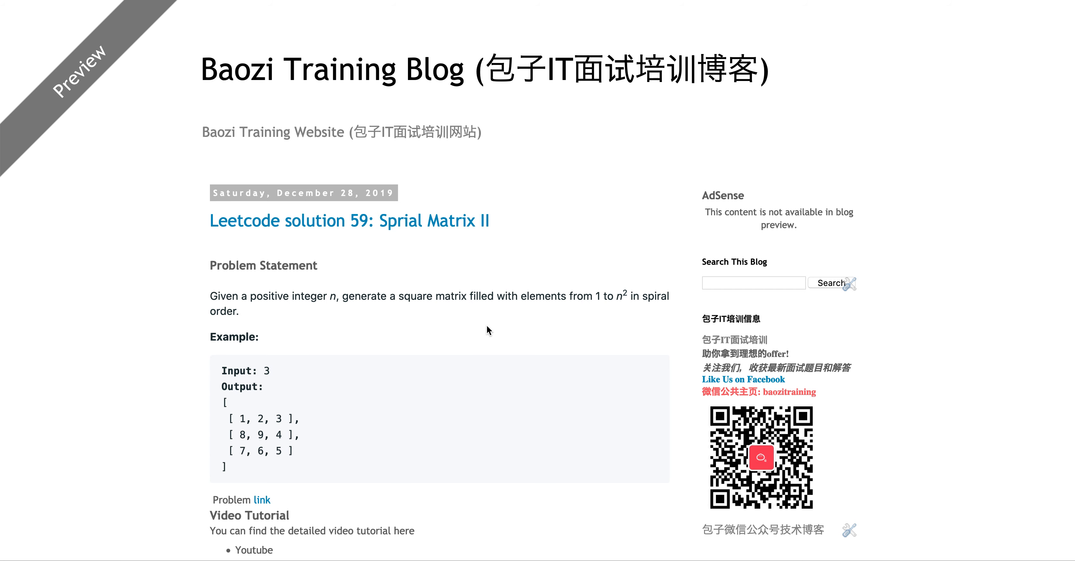
{"action": "scroll", "scroll_direction": "down", "scroll_amount": 3}
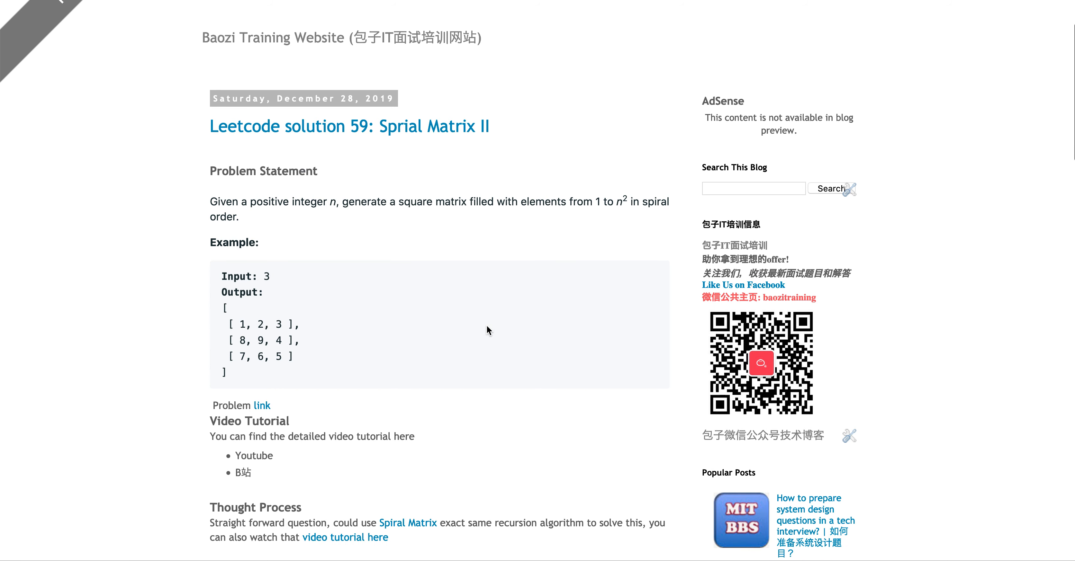
{"action": "scroll", "scroll_direction": "down", "scroll_amount": 3}
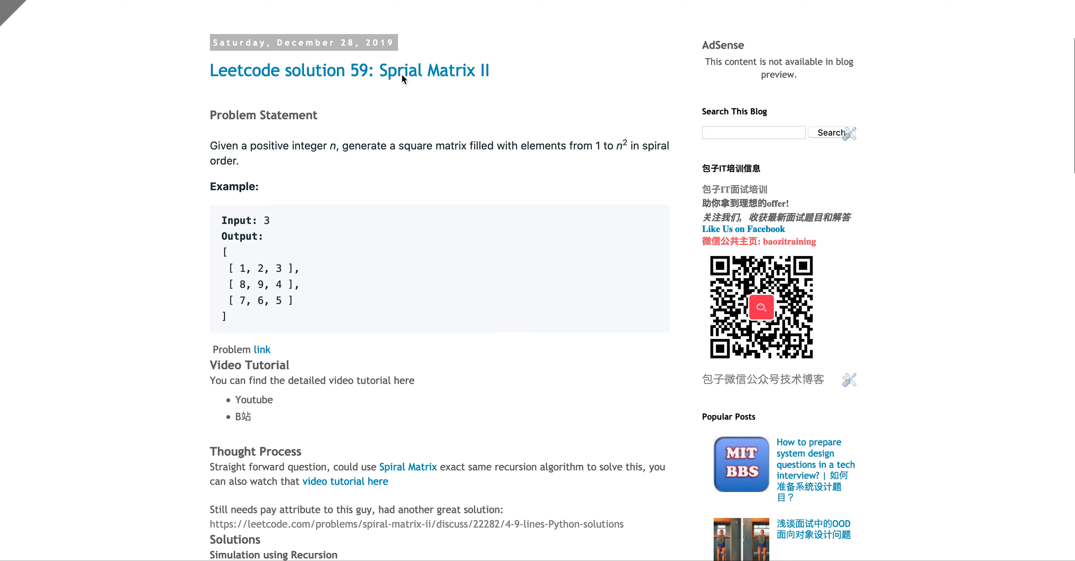
{"action": "mouse_move", "coordinate": [483, 132]}
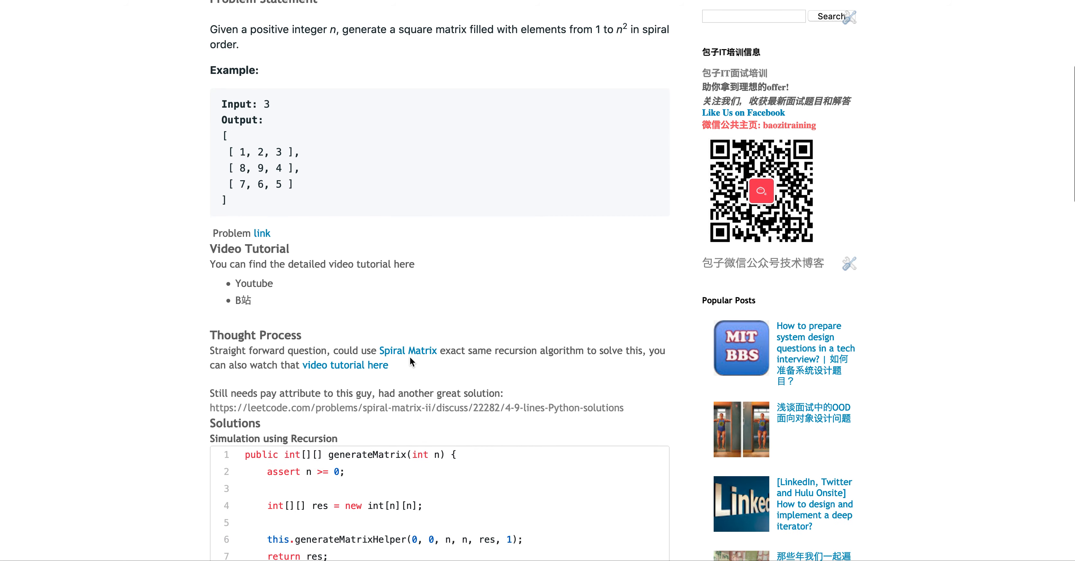
{"action": "mouse_move", "coordinate": [398, 353]}
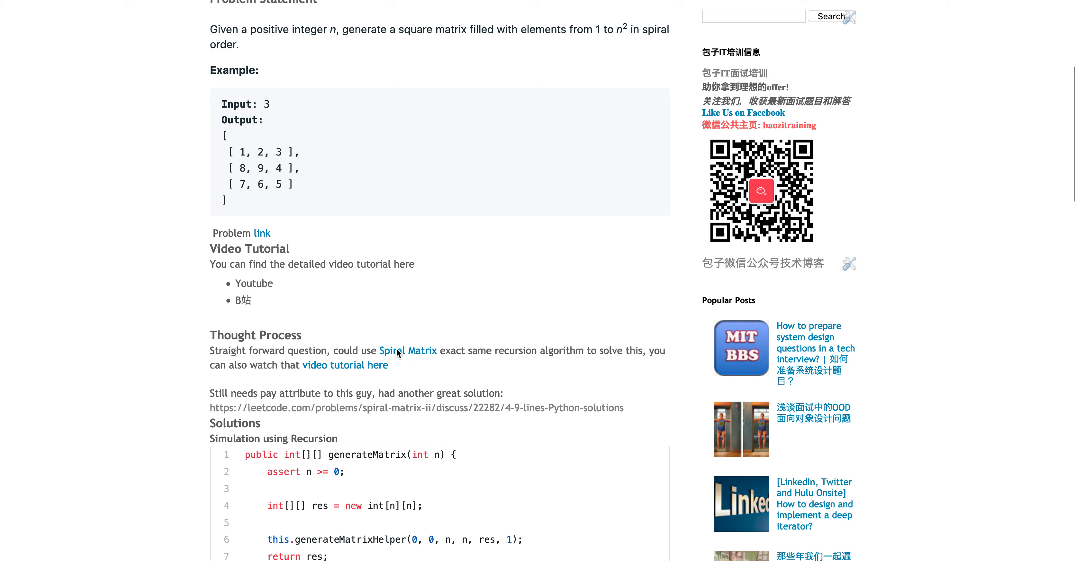
{"action": "mouse_move", "coordinate": [316, 376]}
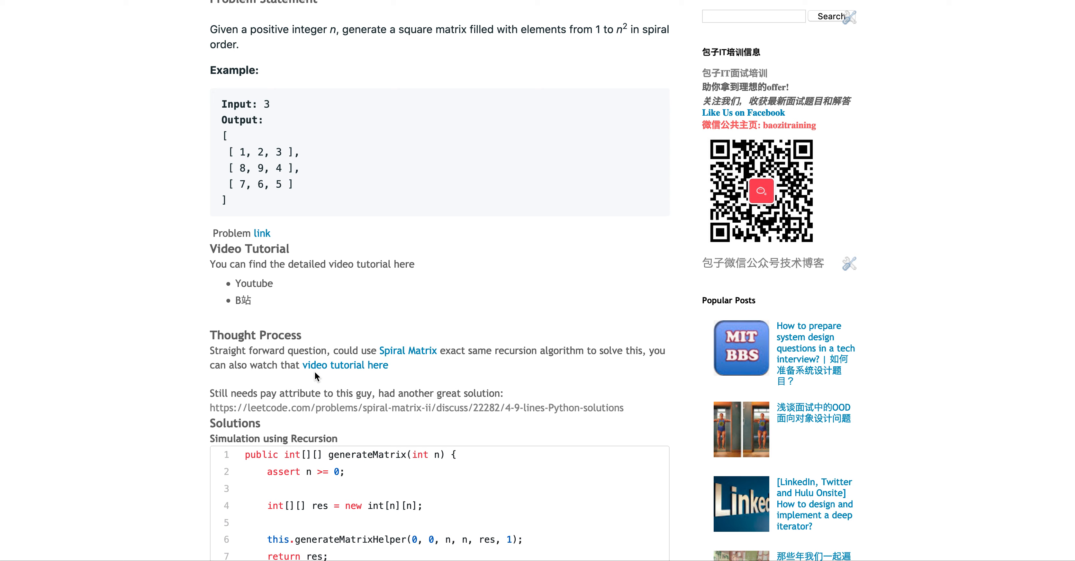
{"action": "mouse_move", "coordinate": [253, 207]}
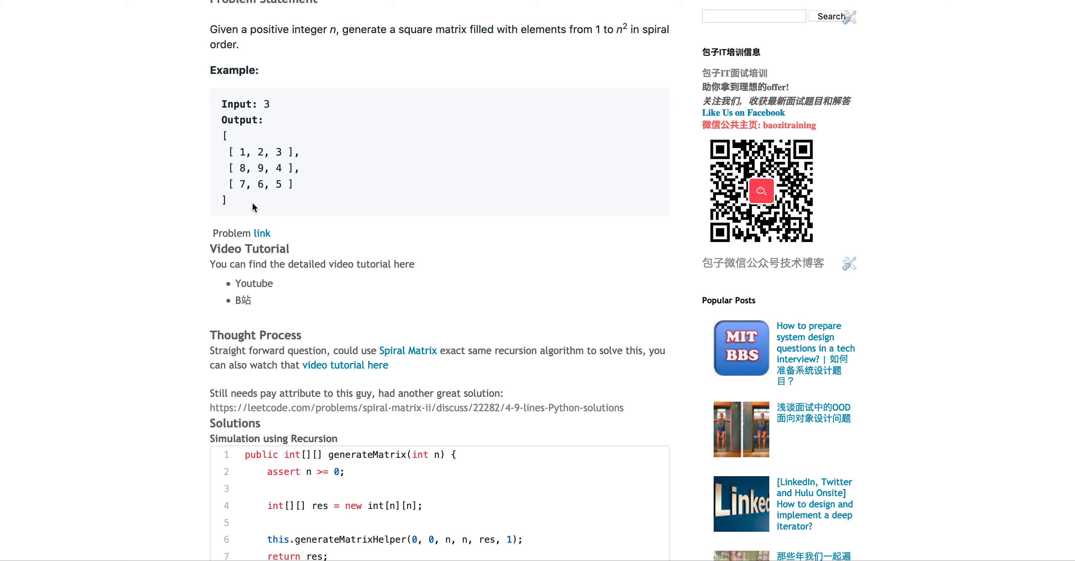
{"action": "mouse_move", "coordinate": [253, 181]}
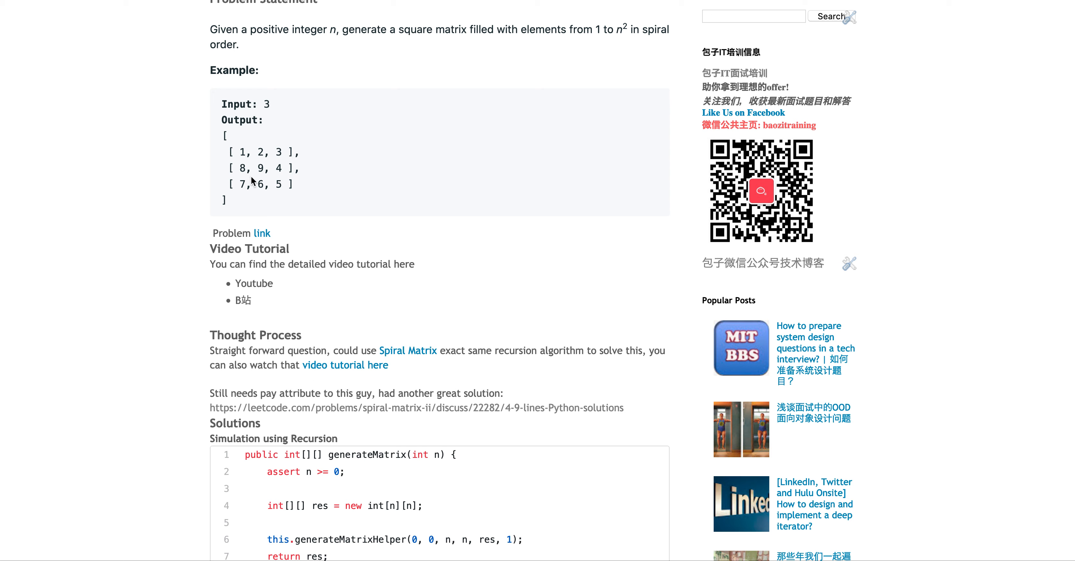
{"action": "mouse_move", "coordinate": [240, 165]}
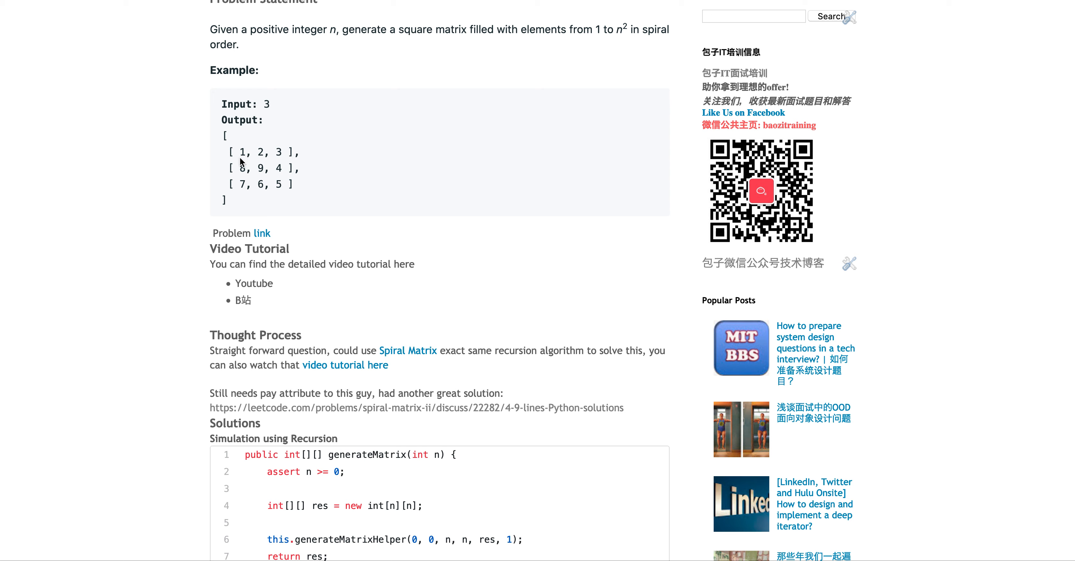
{"action": "mouse_move", "coordinate": [236, 153]}
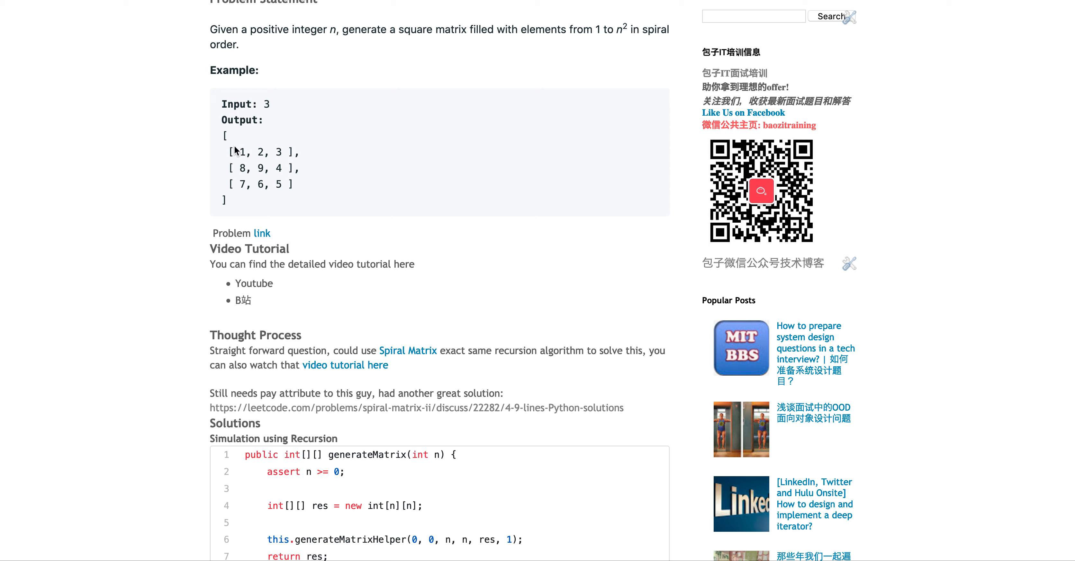
{"action": "mouse_move", "coordinate": [342, 230]}
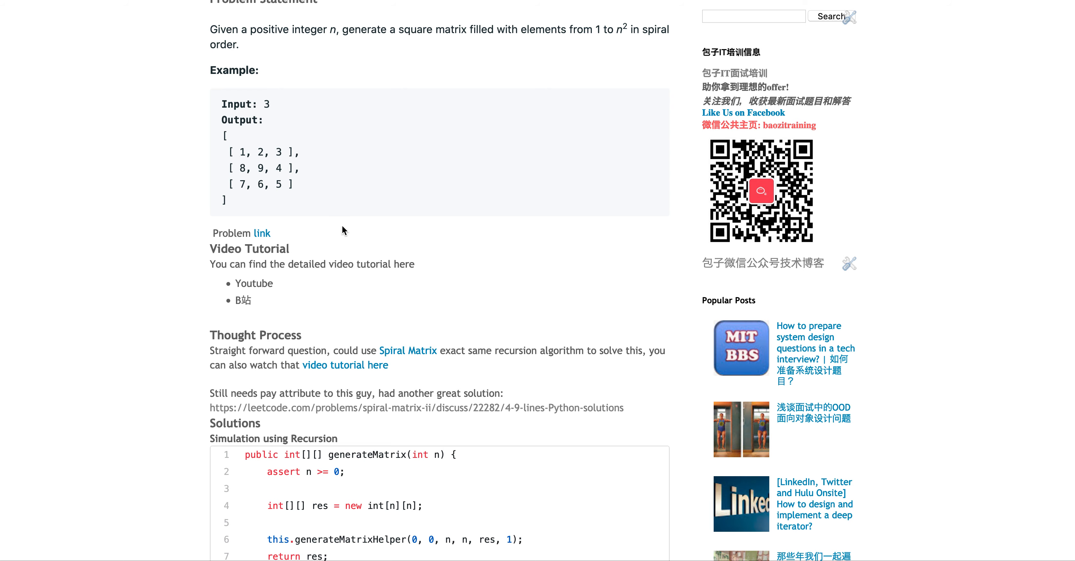
{"action": "mouse_move", "coordinate": [447, 308]}
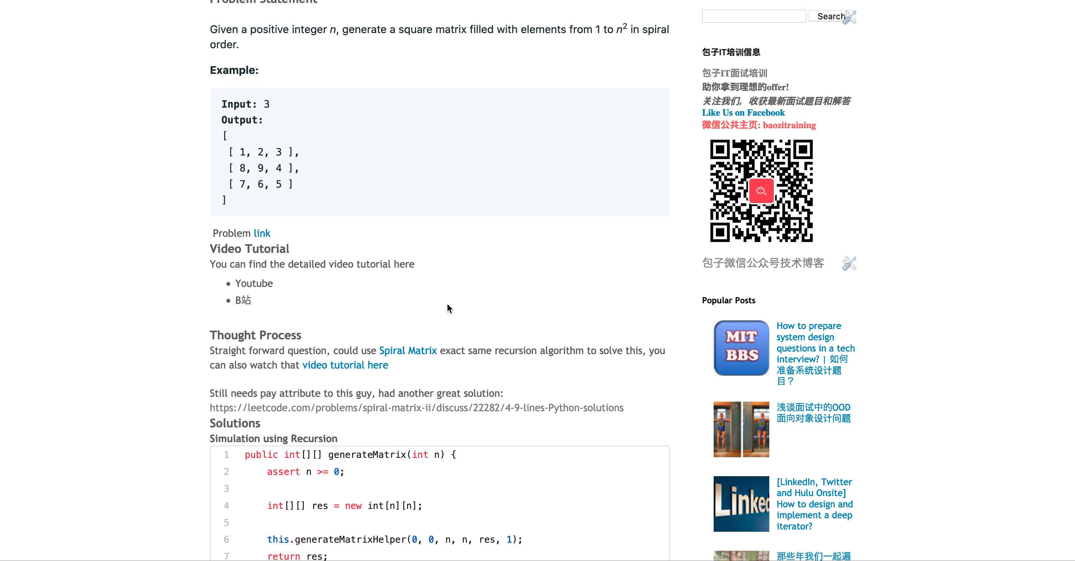
Scroll through the post's recursive Java solution and its time and space complexity notes
{"action": "scroll", "scroll_direction": "down", "scroll_amount": 3}
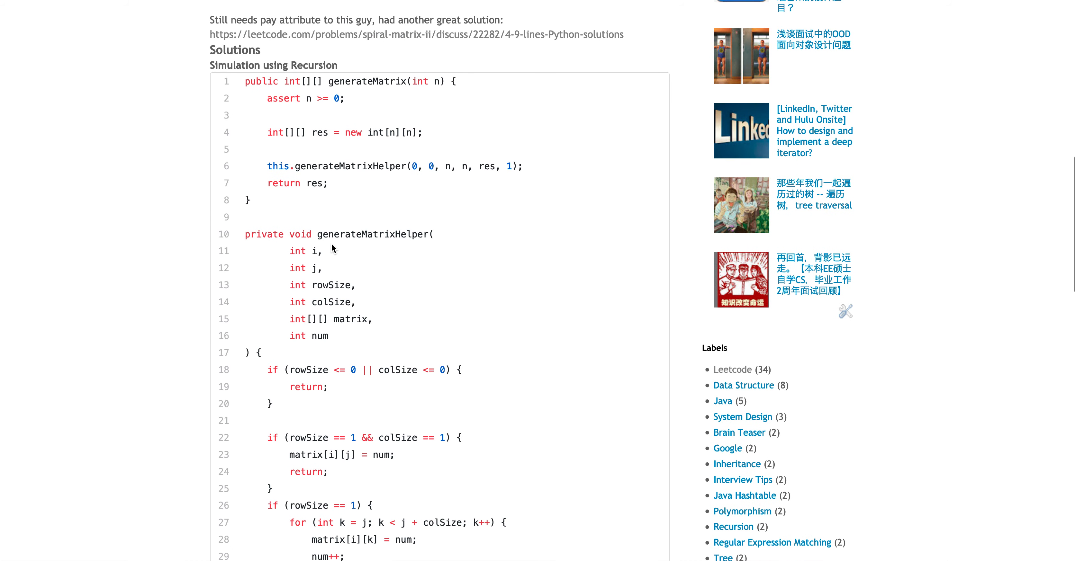
{"action": "scroll", "scroll_direction": "down", "scroll_amount": 3}
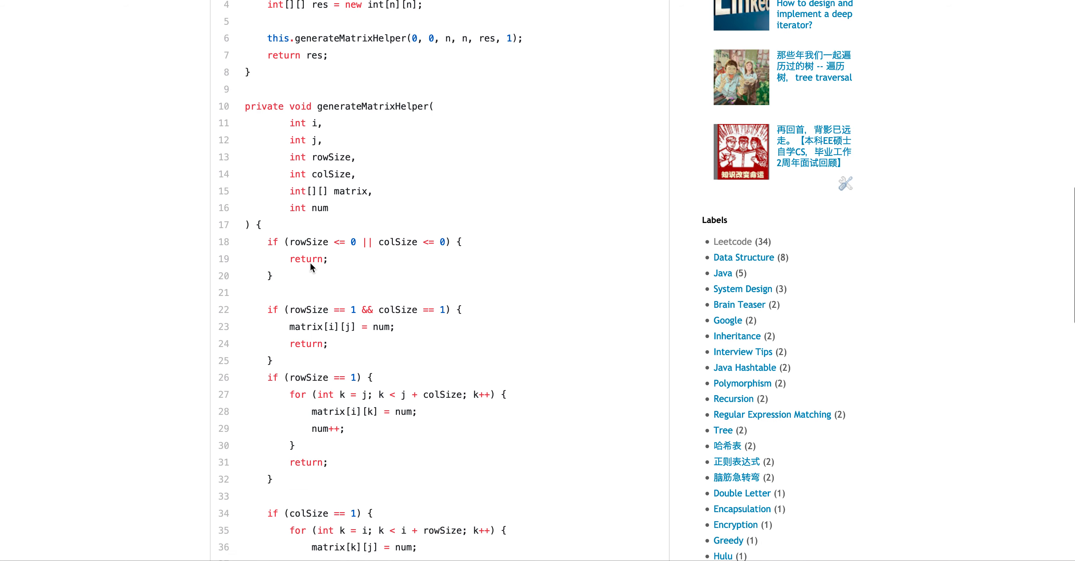
{"action": "scroll", "scroll_direction": "down", "scroll_amount": 3}
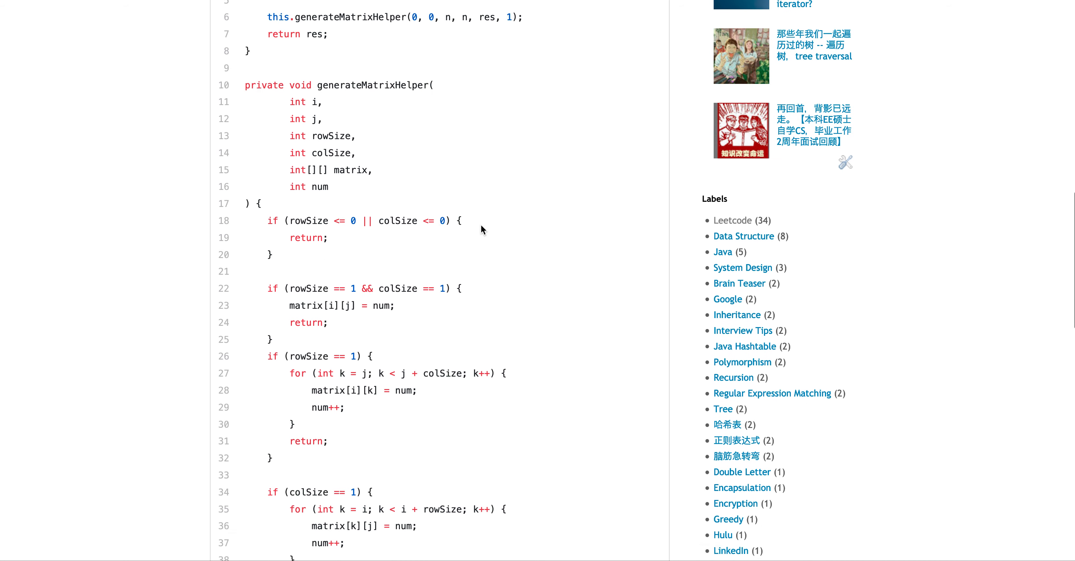
{"action": "scroll", "scroll_direction": "down", "scroll_amount": 3}
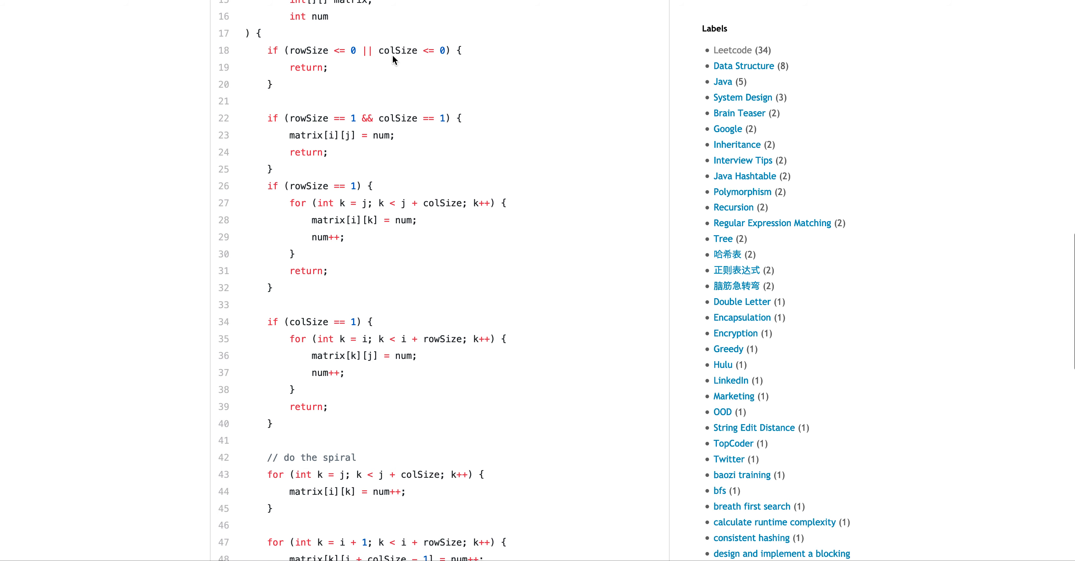
{"action": "mouse_move", "coordinate": [401, 241]}
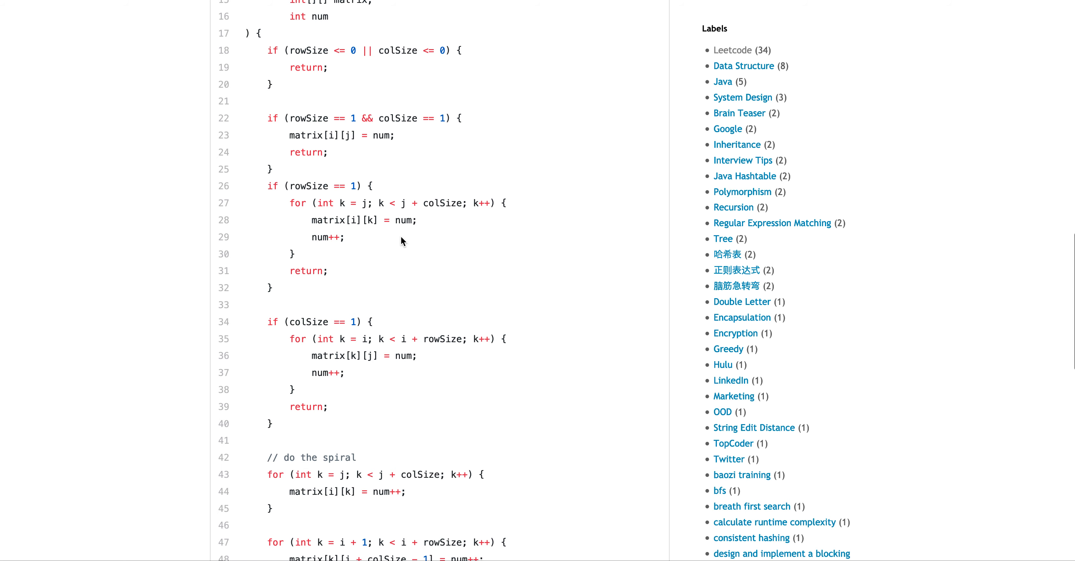
{"action": "scroll", "scroll_direction": "down", "scroll_amount": 3}
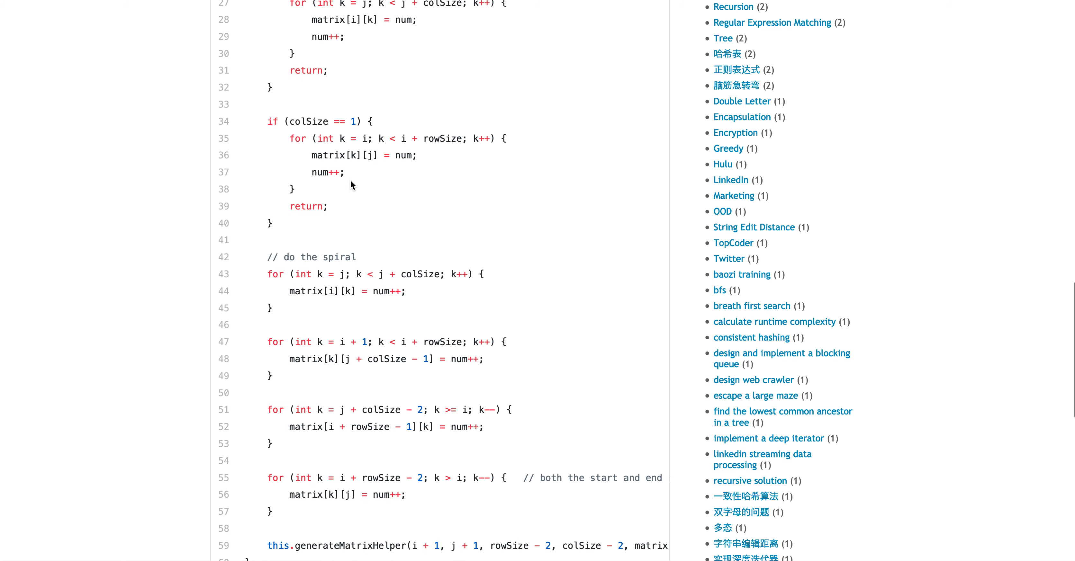
{"action": "scroll", "scroll_direction": "down", "scroll_amount": 3}
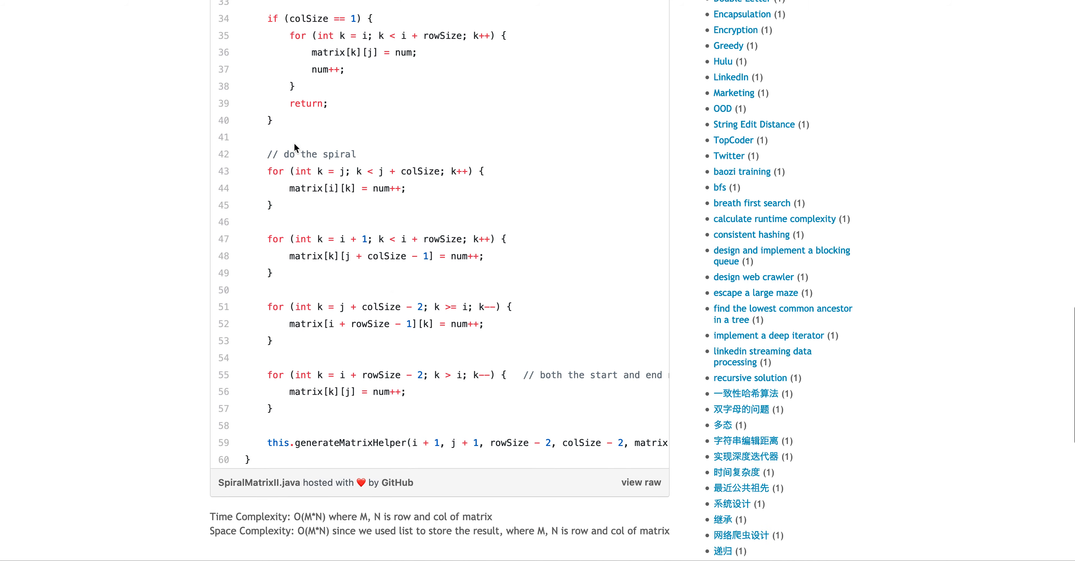
{"action": "scroll", "scroll_direction": "down", "scroll_amount": 3}
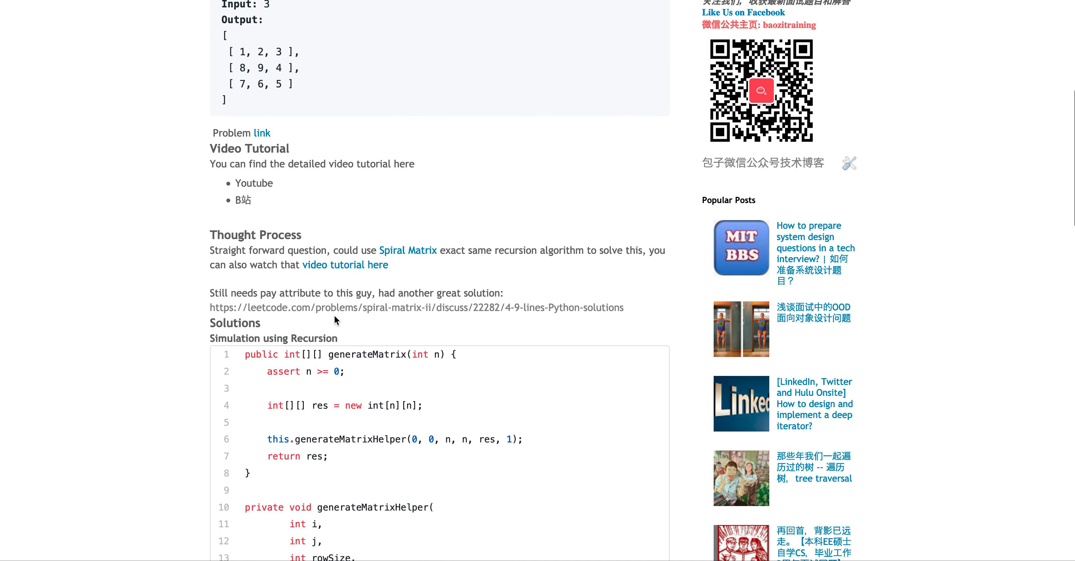
{"action": "mouse_move", "coordinate": [451, 64]}
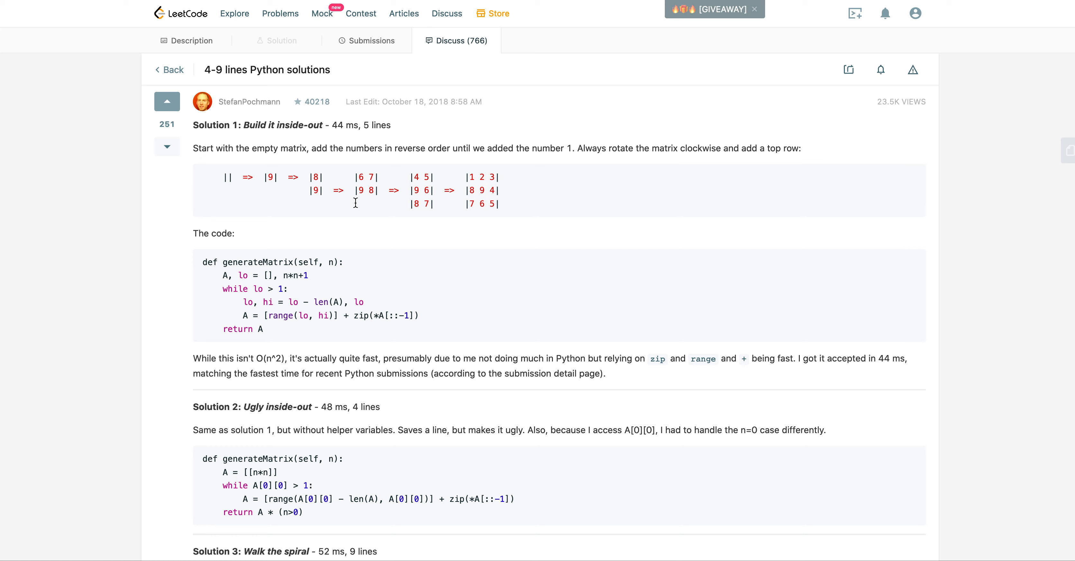
{"action": "mouse_move", "coordinate": [238, 201]}
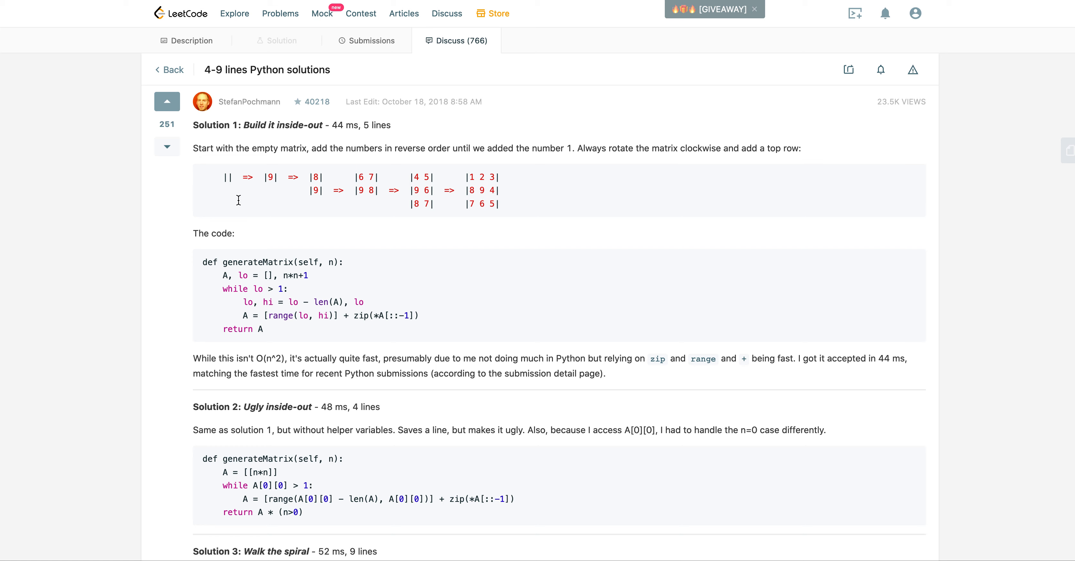
{"action": "mouse_move", "coordinate": [274, 177]}
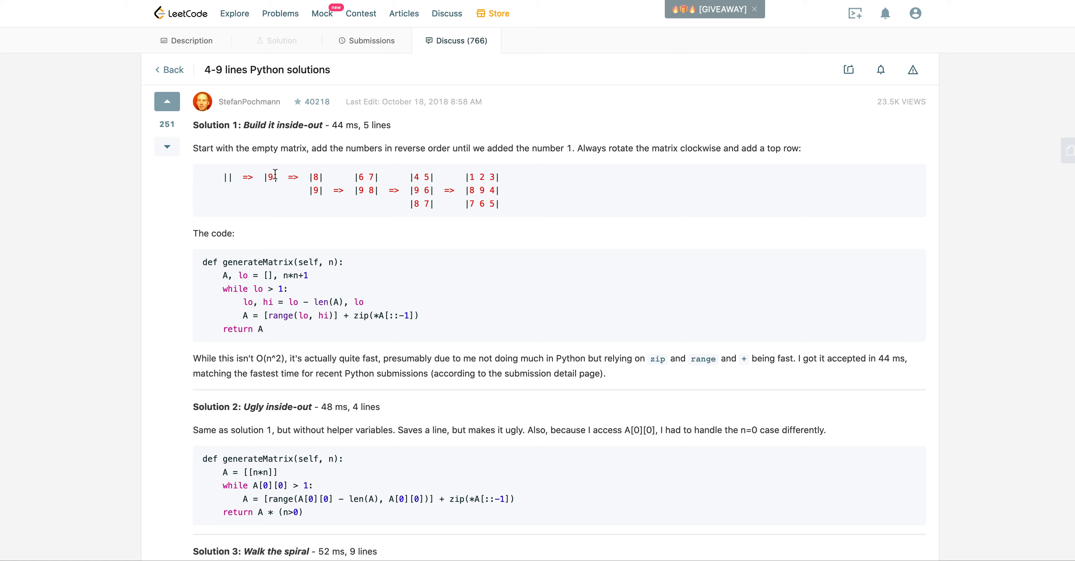
{"action": "mouse_move", "coordinate": [247, 196]}
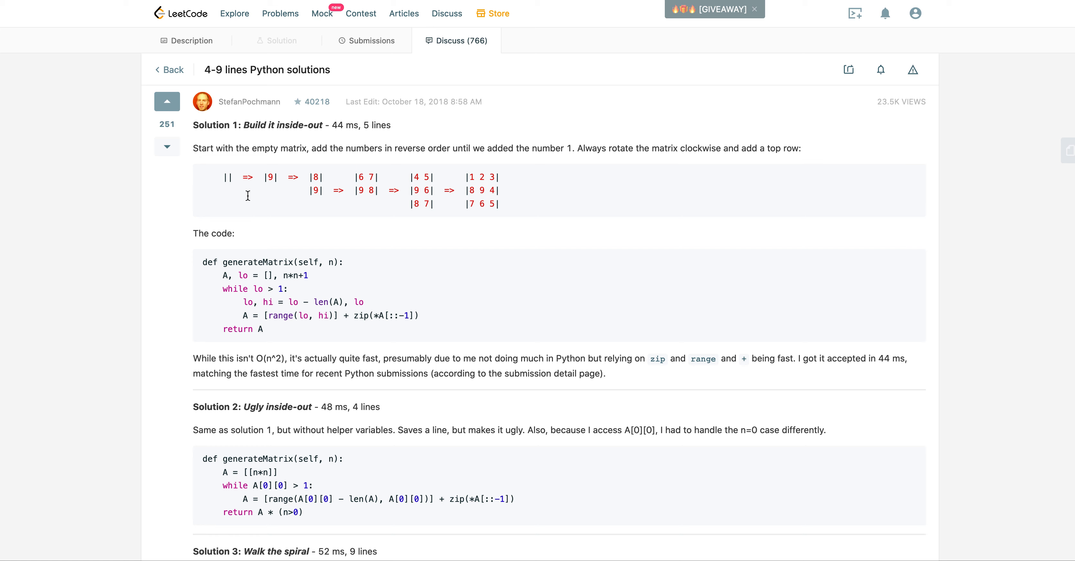
{"action": "mouse_move", "coordinate": [262, 190]}
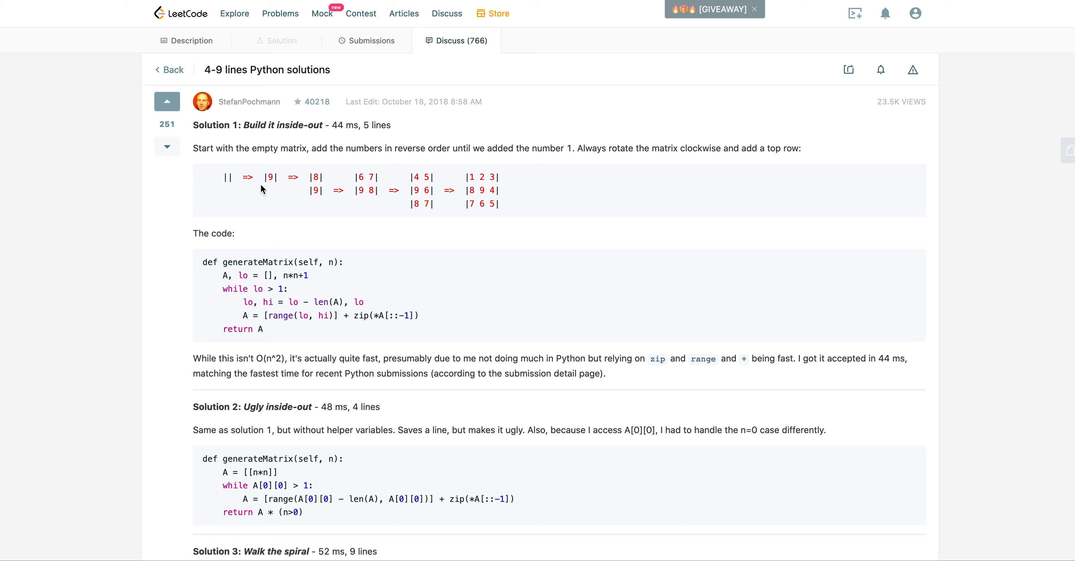
{"action": "mouse_move", "coordinate": [282, 205]}
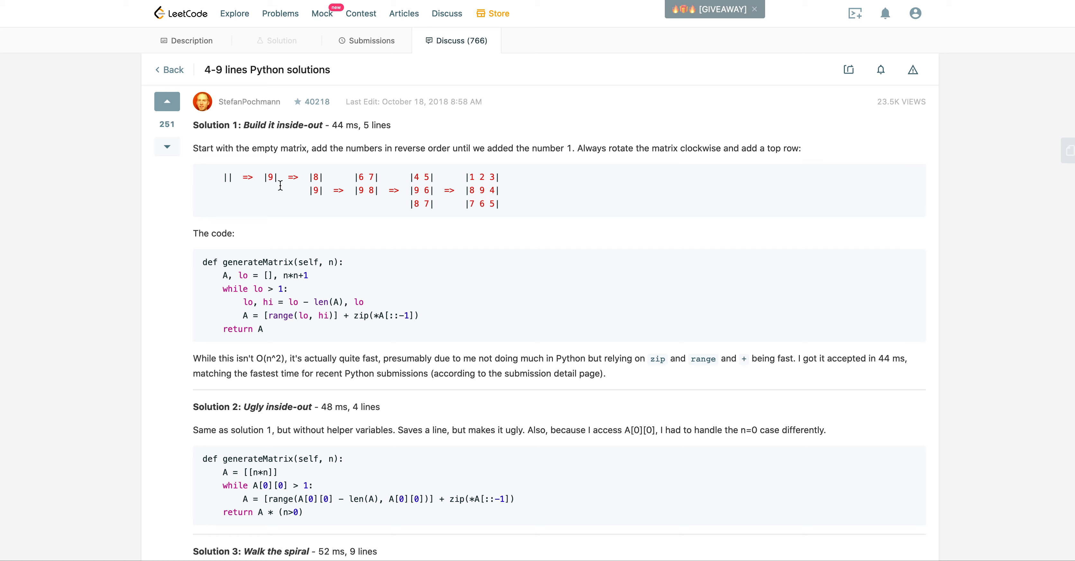
{"action": "mouse_move", "coordinate": [375, 178]}
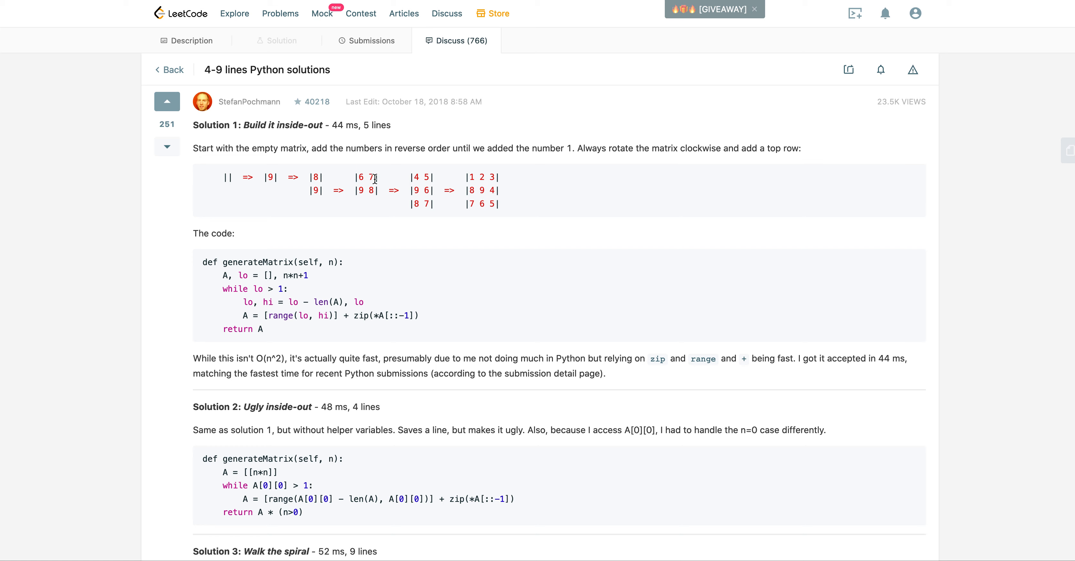
{"action": "mouse_move", "coordinate": [350, 180]}
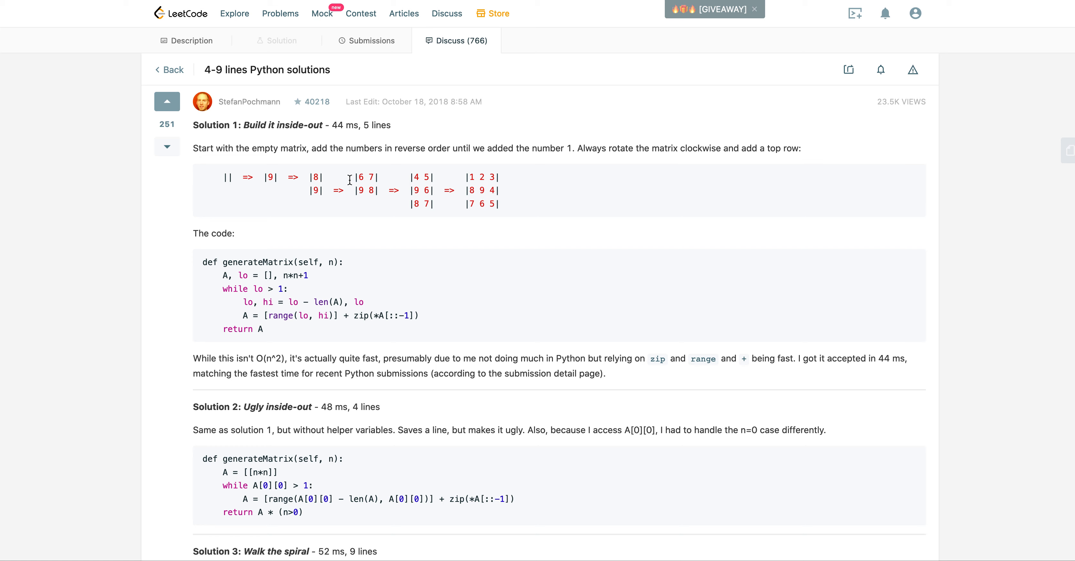
{"action": "mouse_move", "coordinate": [428, 203]}
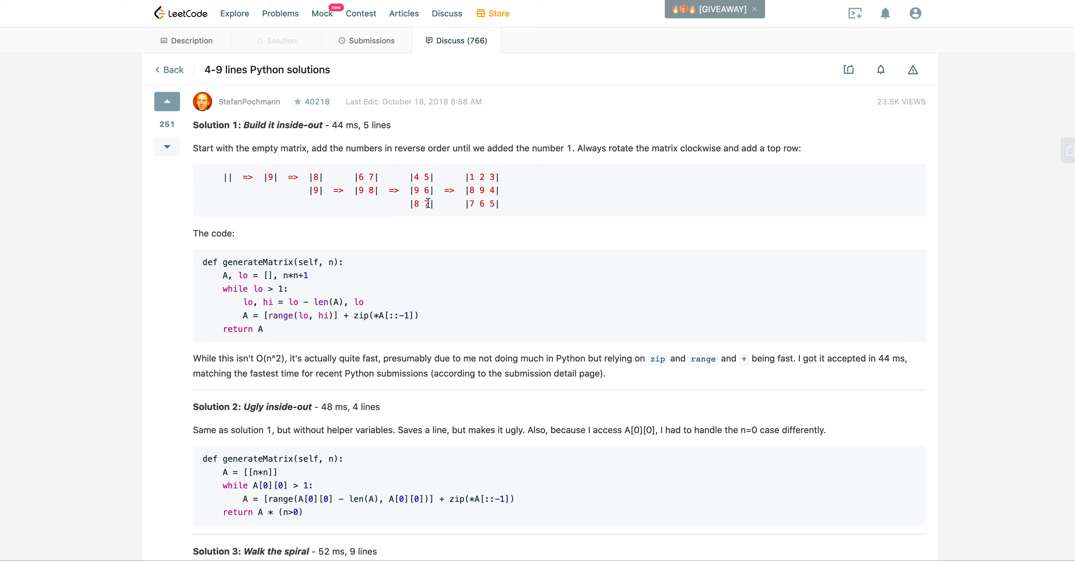
{"action": "mouse_move", "coordinate": [437, 190]}
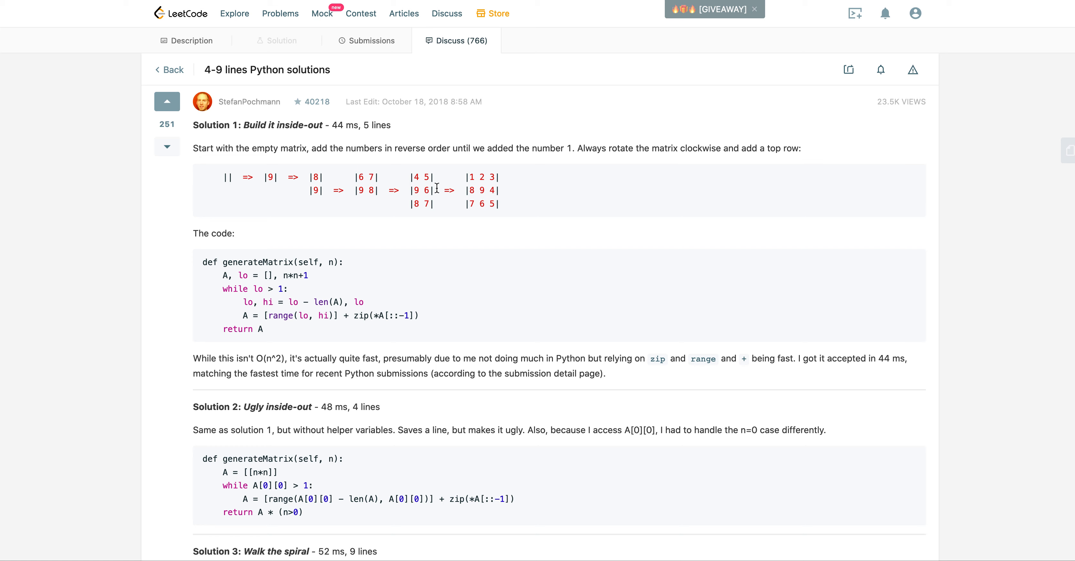
{"action": "mouse_move", "coordinate": [489, 190]}
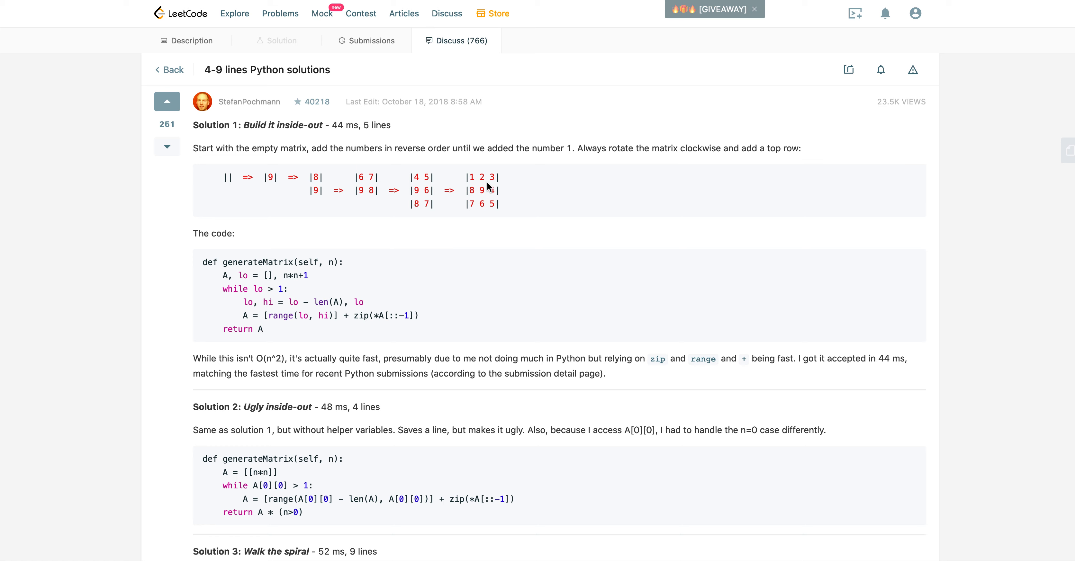
{"action": "mouse_move", "coordinate": [576, 180]}
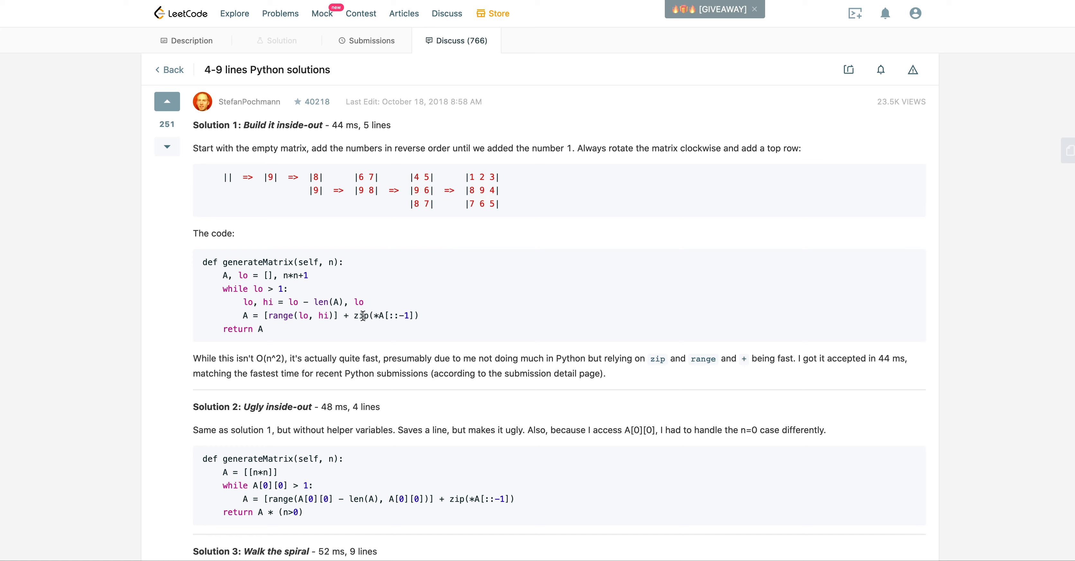
{"action": "mouse_move", "coordinate": [379, 76]}
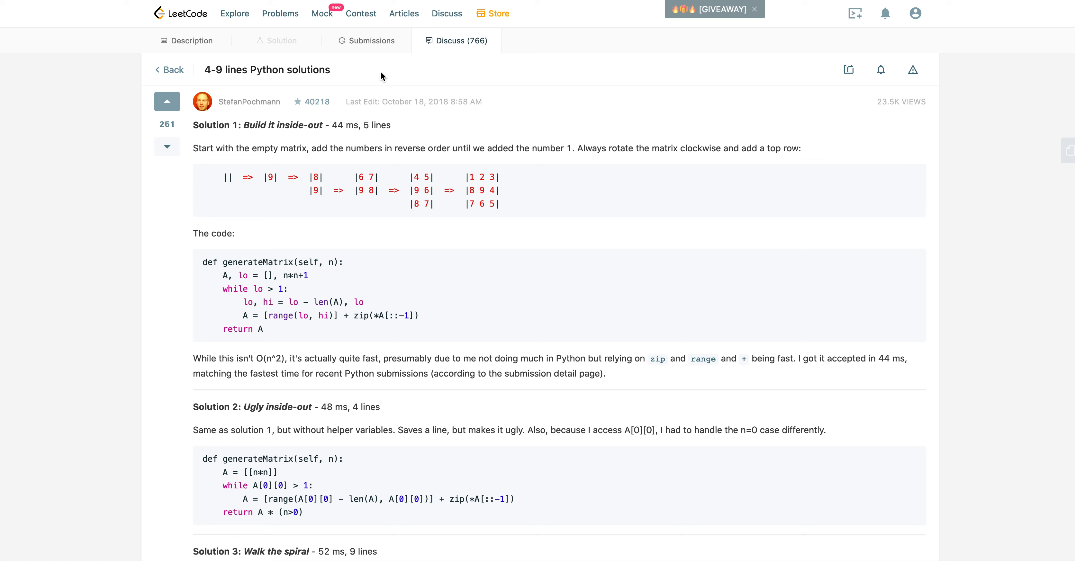
{"action": "mouse_move", "coordinate": [244, 96]}
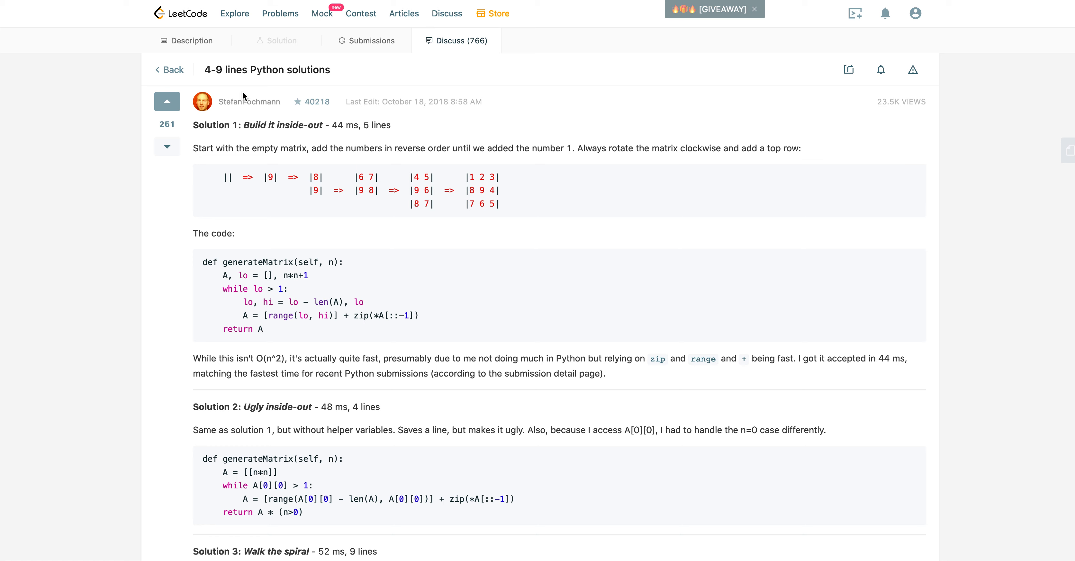
{"action": "mouse_move", "coordinate": [398, 257]}
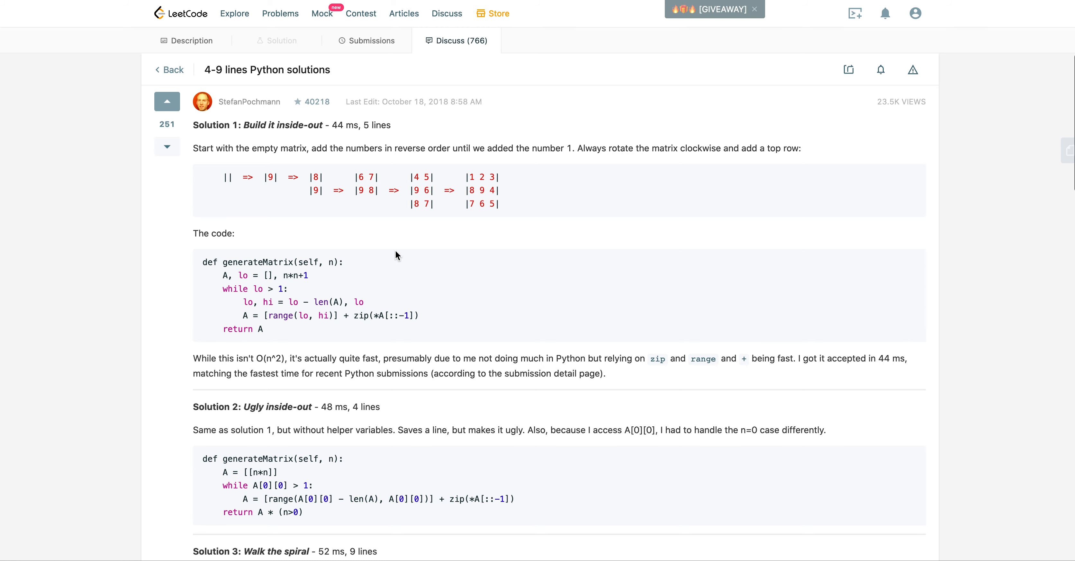
Scroll the blog post down to its comment area at the bottom
{"action": "scroll", "scroll_direction": "down", "scroll_amount": 3}
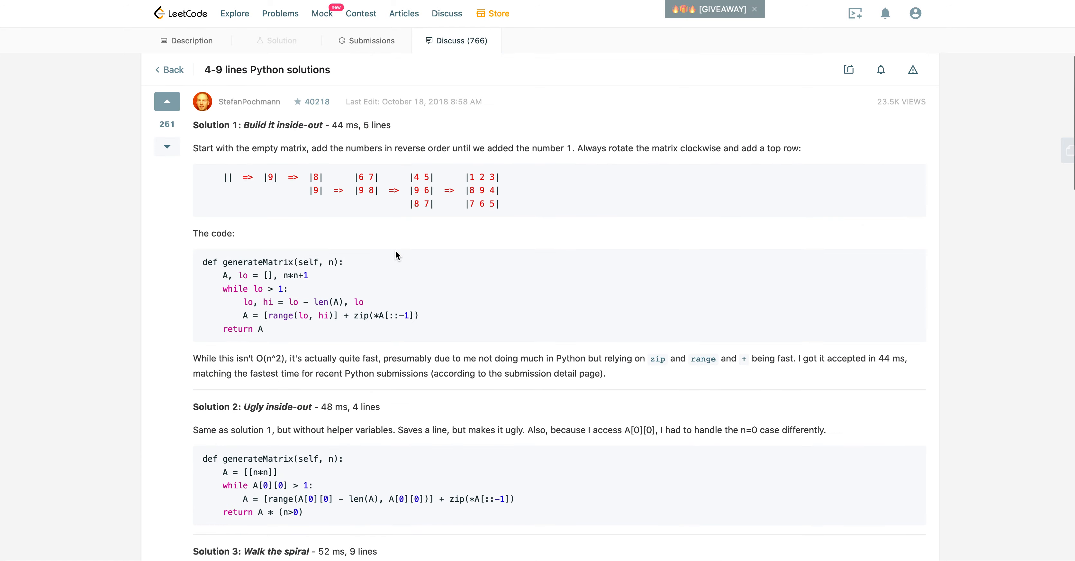
{"action": "mouse_move", "coordinate": [434, 3]}
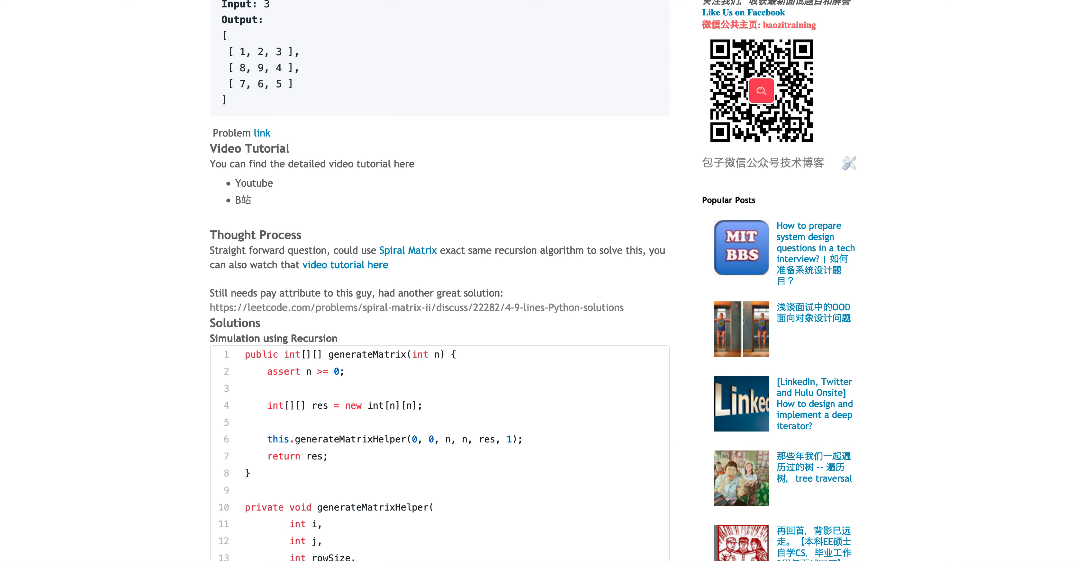
{"action": "scroll", "scroll_direction": "down", "scroll_amount": 3}
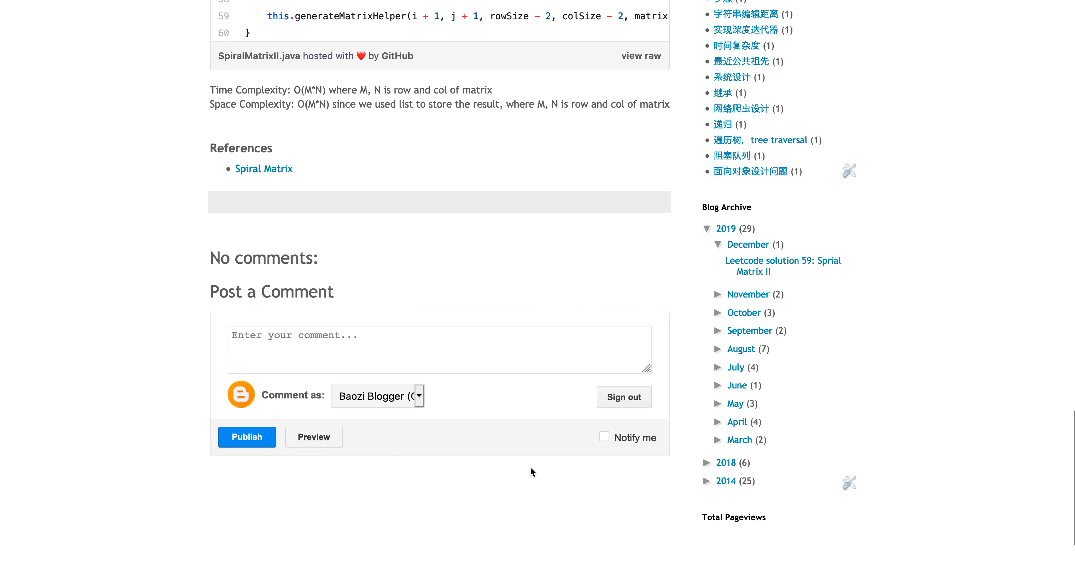